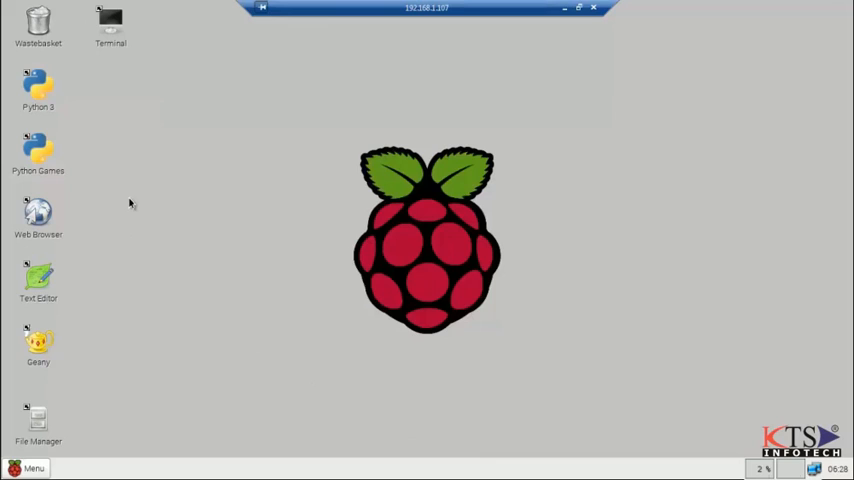
# Launch Leafpad from the desktop Text Editor icon to get a blank document.
pyautogui.doubleClick(38, 280)
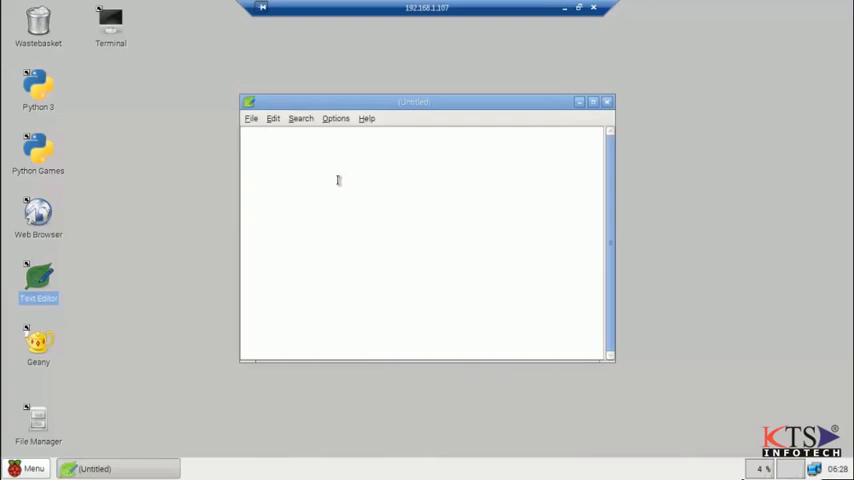
# Type #include<stdio.h>, int main() and a block printing "\n Hello World\n\n".
pyautogui.write('#include<')
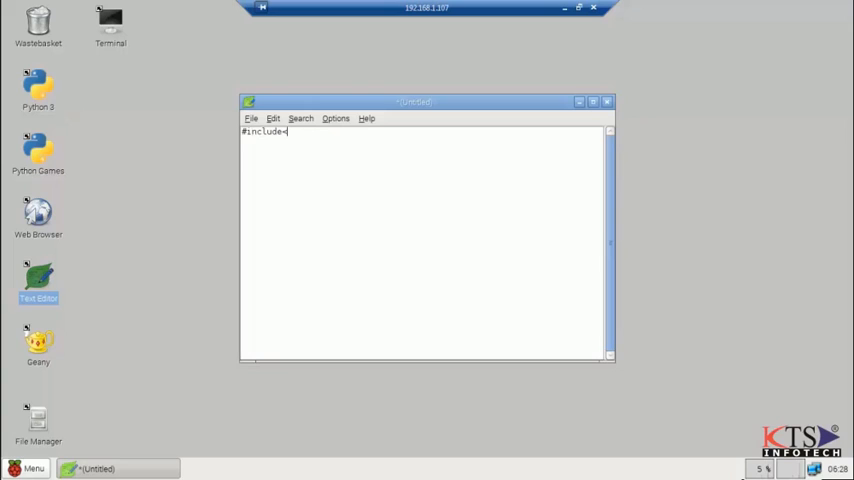
pyautogui.write('stdio.h>')
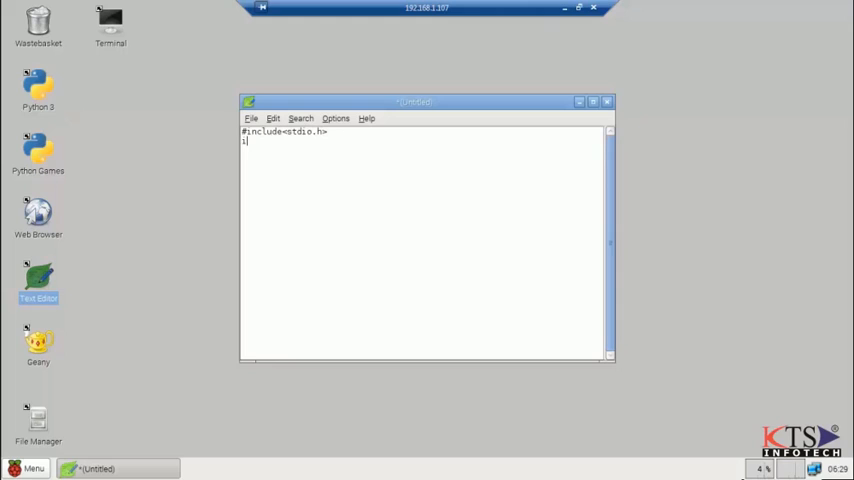
pyautogui.write('nt main()')
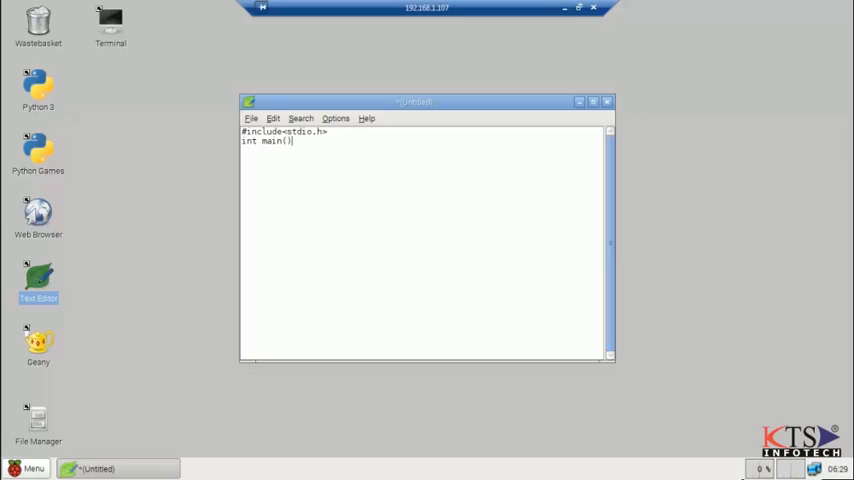
pyautogui.write('{')
pyautogui.write('printf("\\n Hello World\\n')
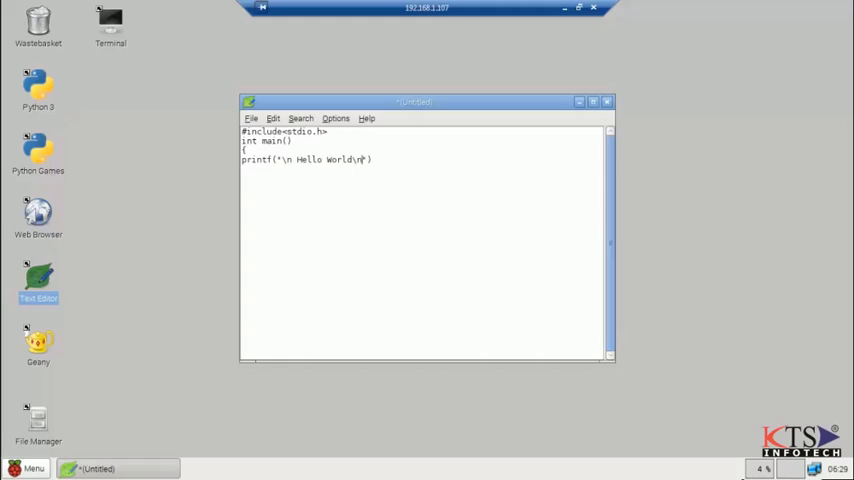
pyautogui.write('\\n\\n");')
pyautogui.write('}')
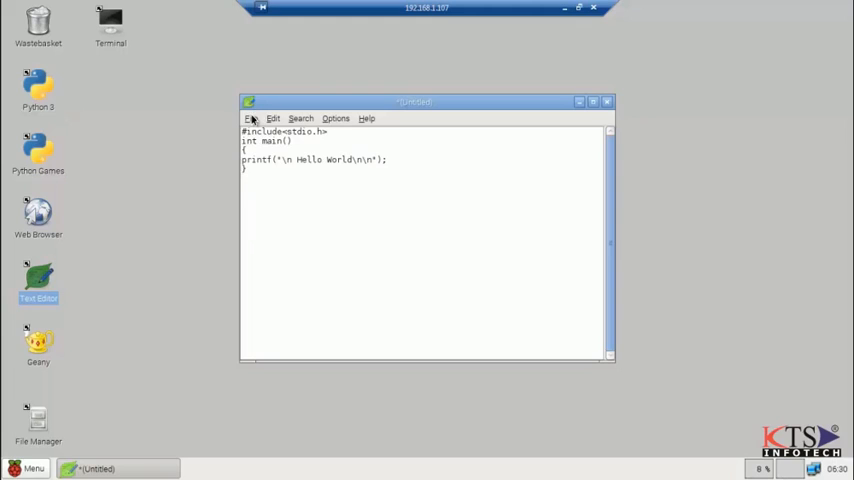
# Save the program as test.c in the program folder.
pyautogui.click(249, 118)
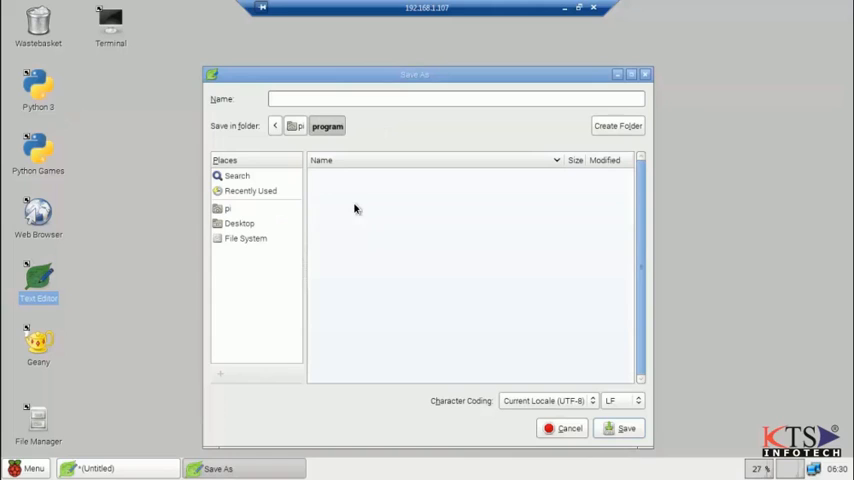
pyautogui.write('test')
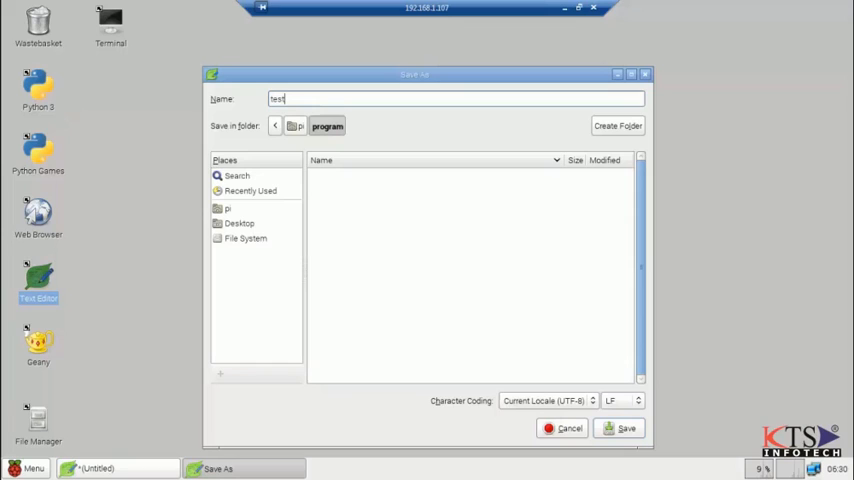
pyautogui.write('.c')
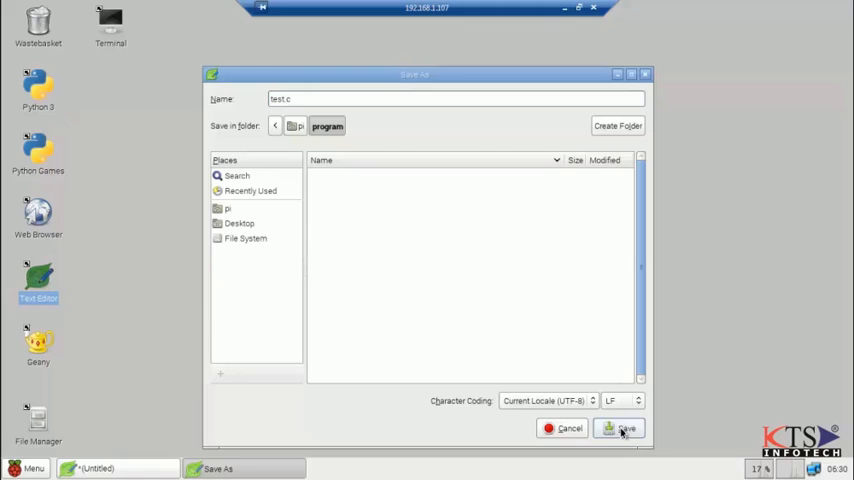
pyautogui.click(620, 428)
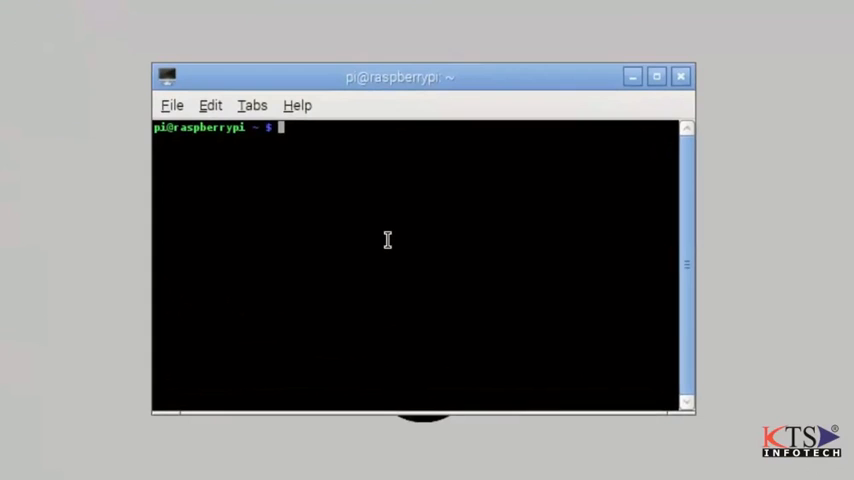
# Enter cd program in the terminal to switch into the program folder.
pyautogui.write('cd program')
pyautogui.write('gcc')
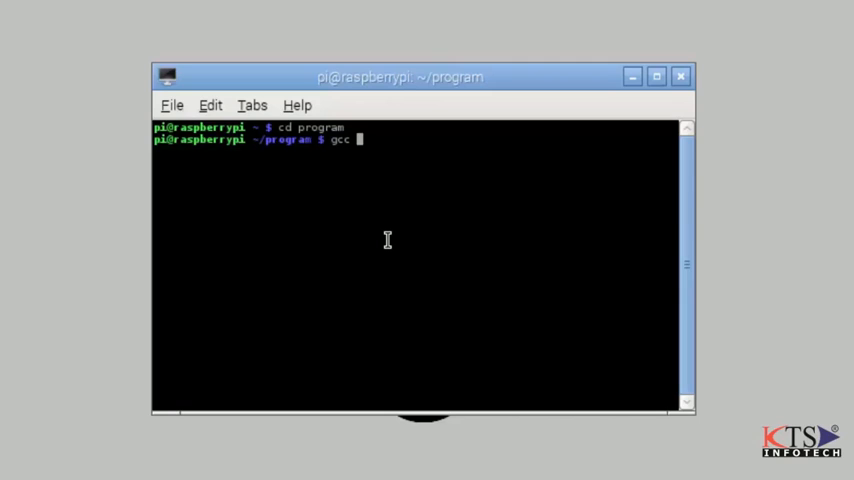
# Type the command gcc test.c -o hello to compile into an executable named hello.
pyautogui.write('test.c')
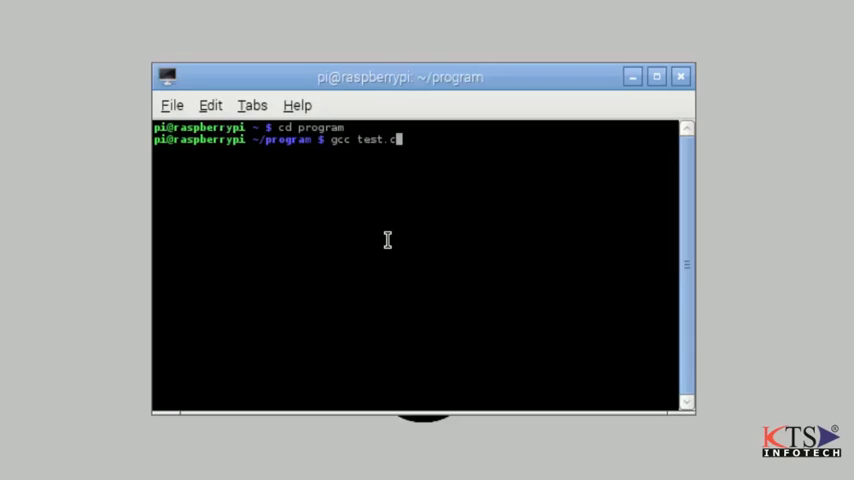
pyautogui.write('-o he')
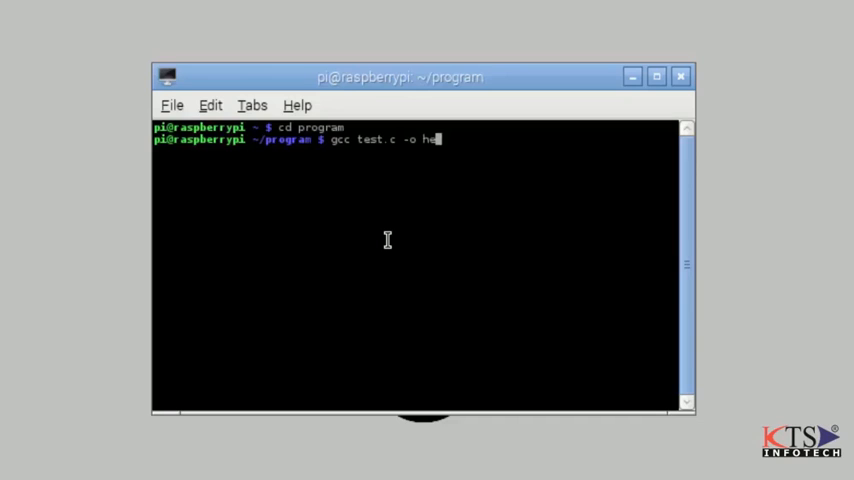
pyautogui.write('llo')
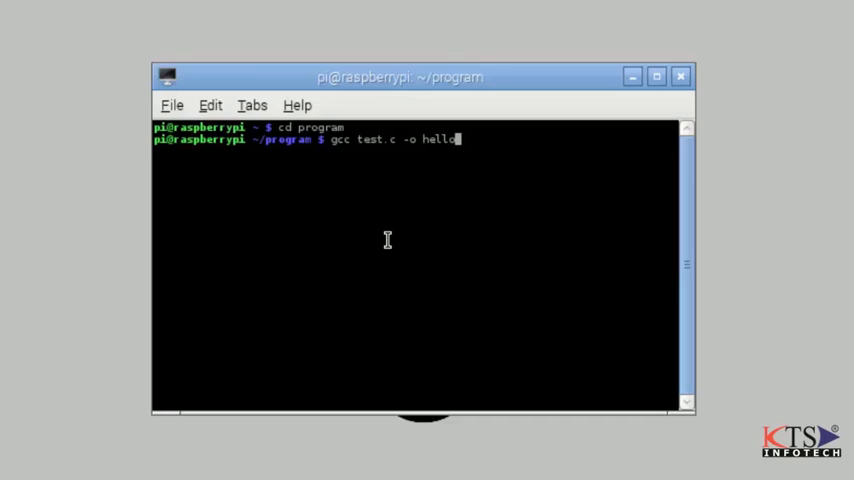